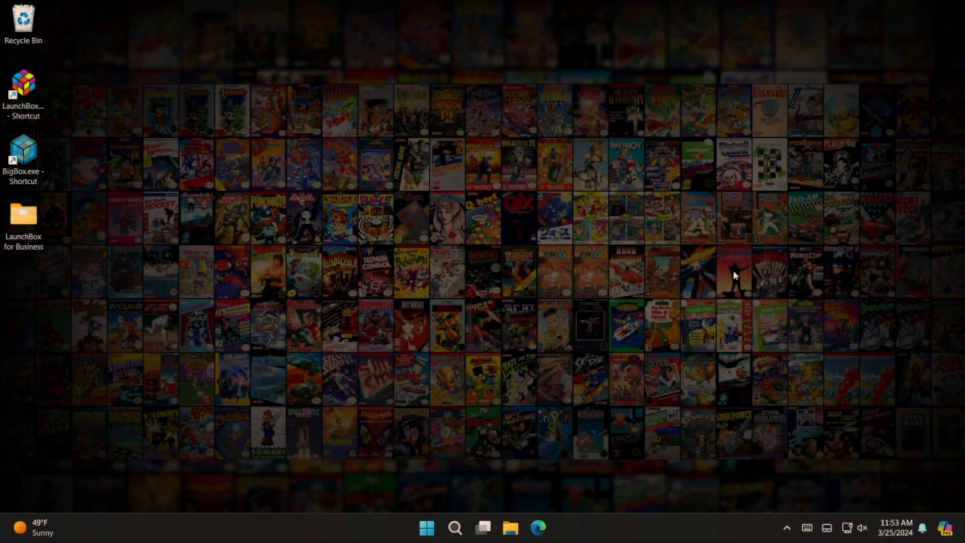
{"action": "mouse_move", "coordinate": [148, 132]}
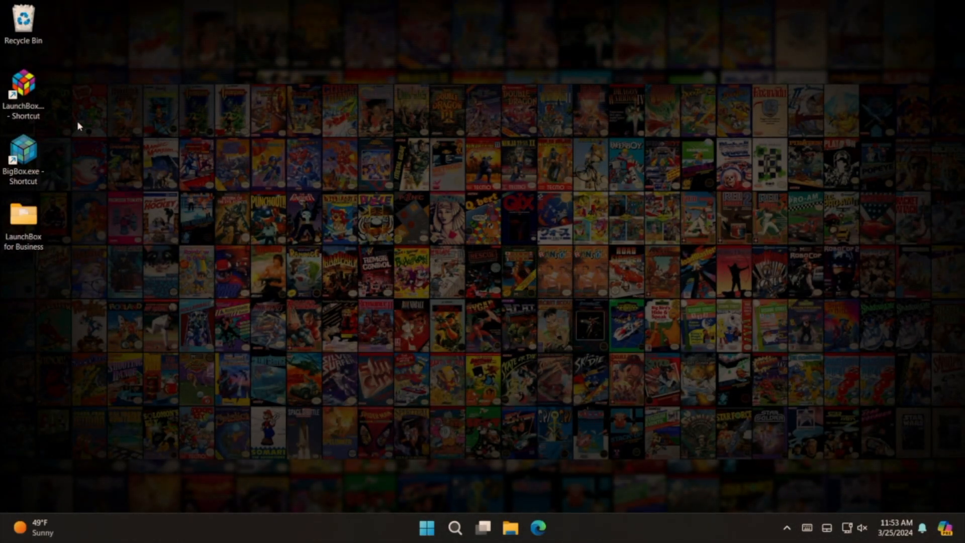
Step: Launch LaunchBox, select Guide to Windows 1.0 and What are Typewriters, then show Computers for Dummies actions
{"action": "double_click", "coordinate": [22, 93]}
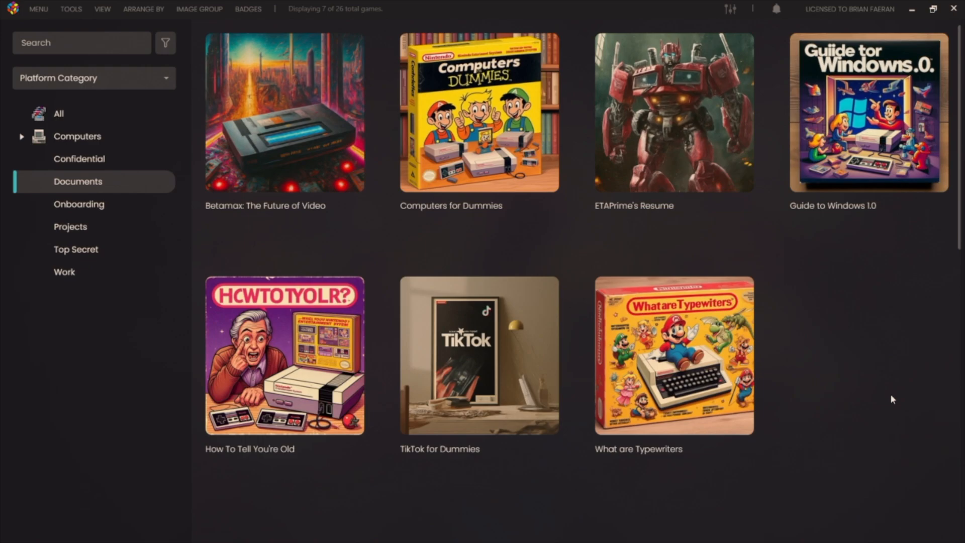
{"action": "mouse_move", "coordinate": [901, 403]}
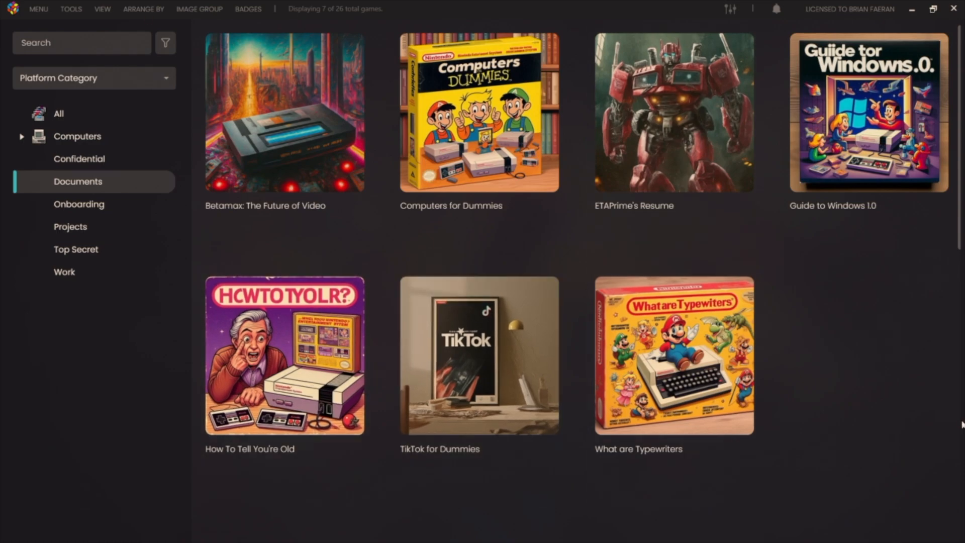
{"action": "left_click", "coordinate": [479, 112]}
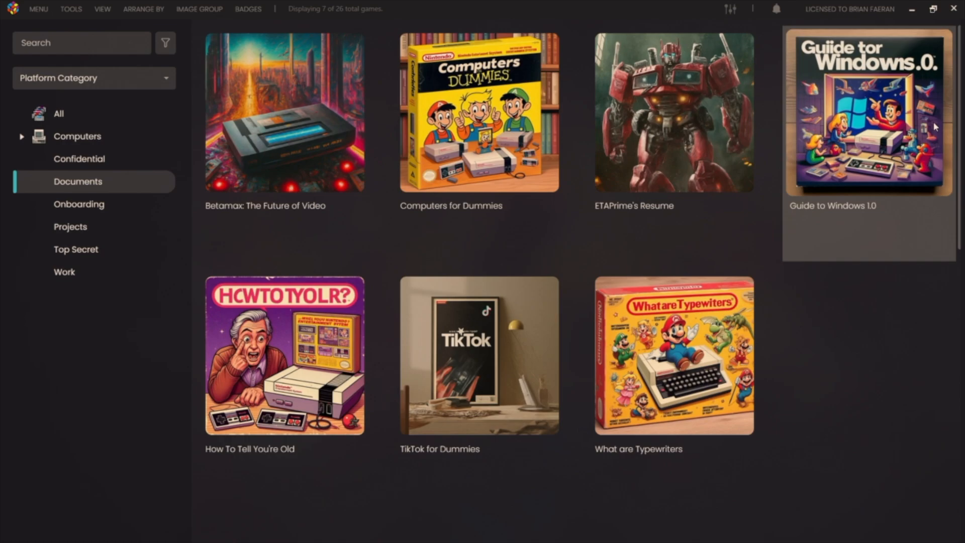
{"action": "left_click", "coordinate": [673, 354]}
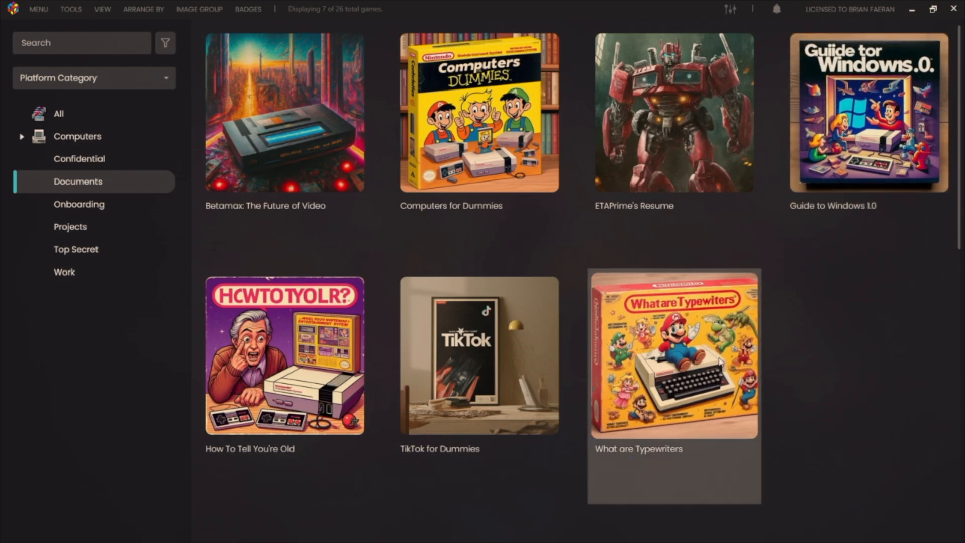
{"action": "right_click", "coordinate": [478, 111]}
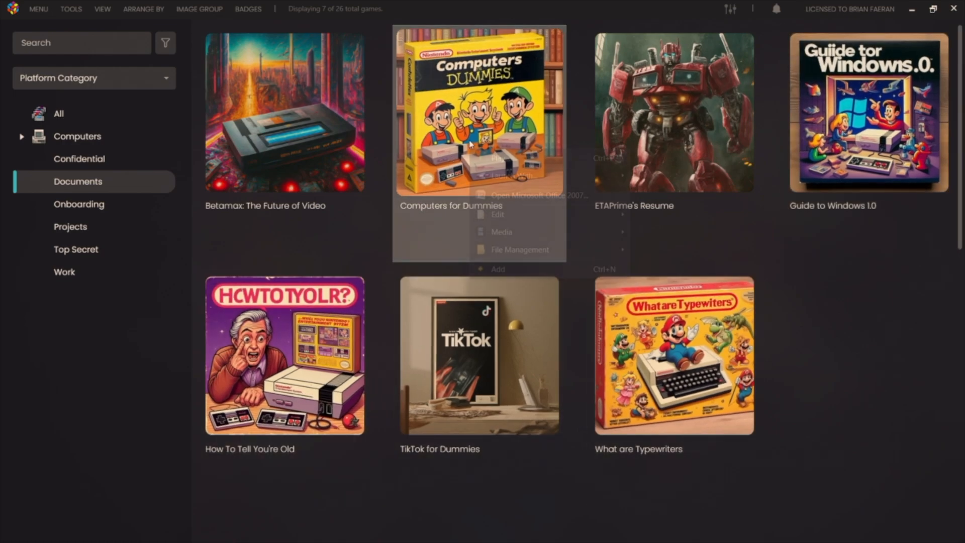
{"action": "right_click", "coordinate": [479, 111]}
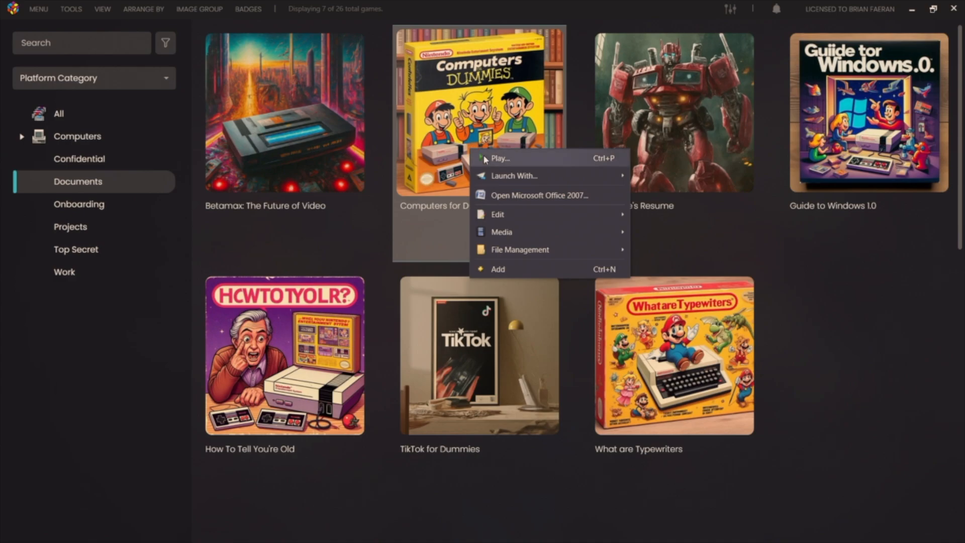
{"action": "mouse_move", "coordinate": [514, 176]}
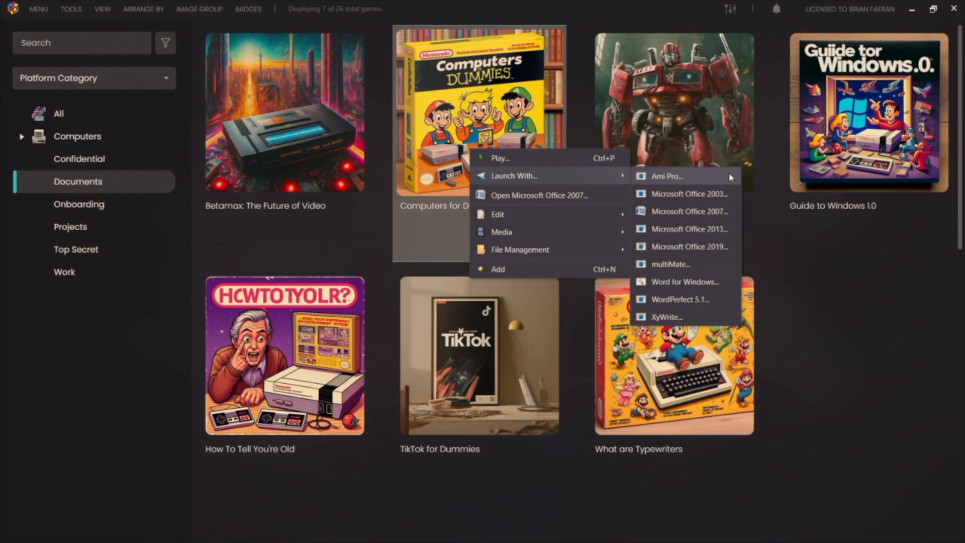
{"action": "mouse_move", "coordinate": [688, 193]}
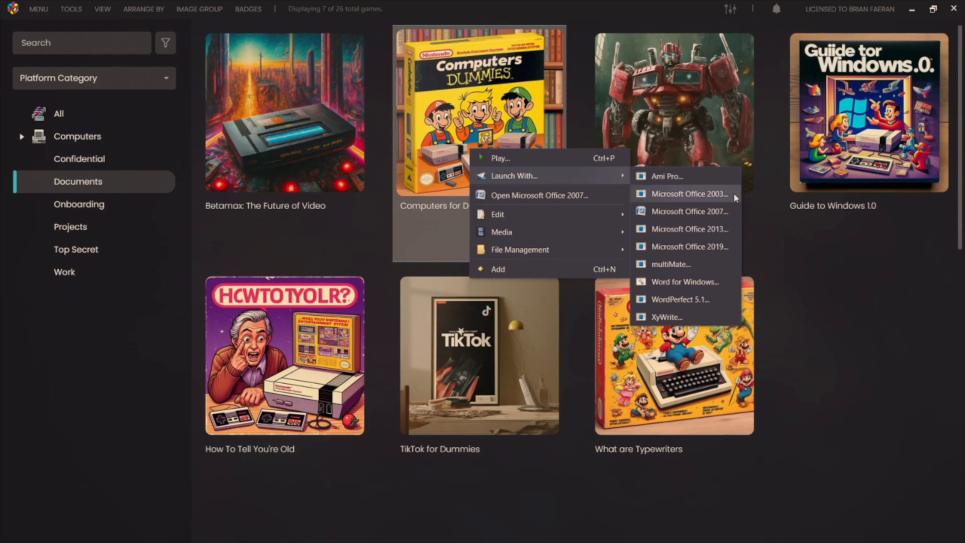
{"action": "mouse_move", "coordinate": [689, 228]}
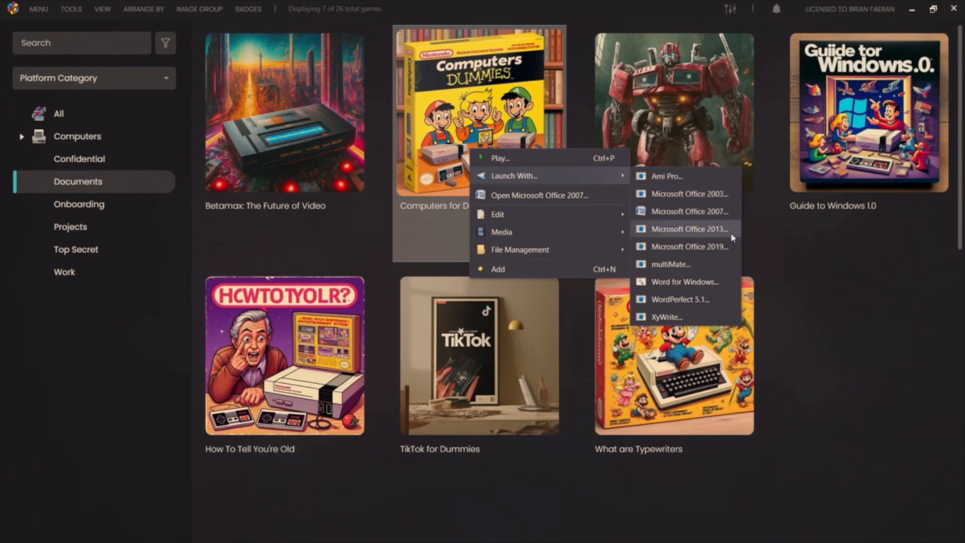
{"action": "mouse_move", "coordinate": [671, 264]}
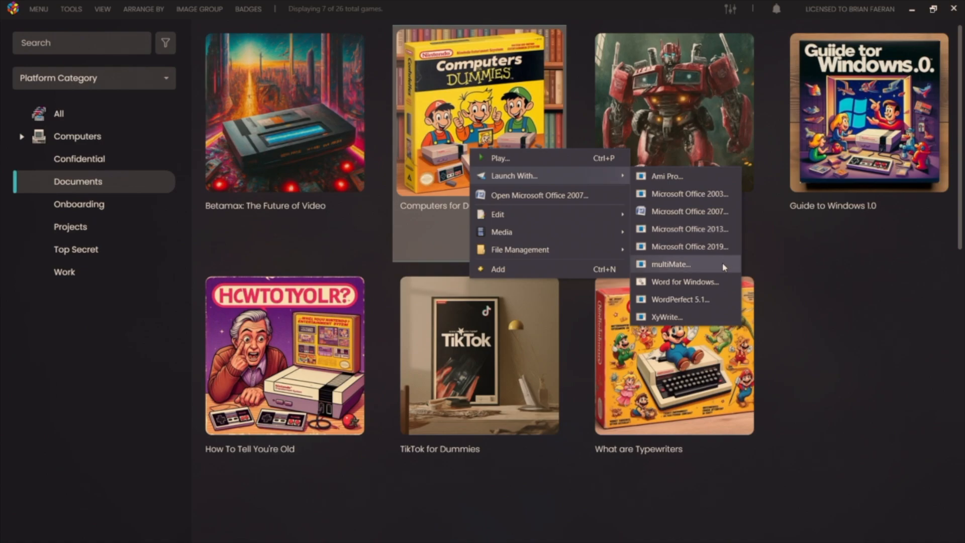
{"action": "mouse_move", "coordinate": [710, 288]}
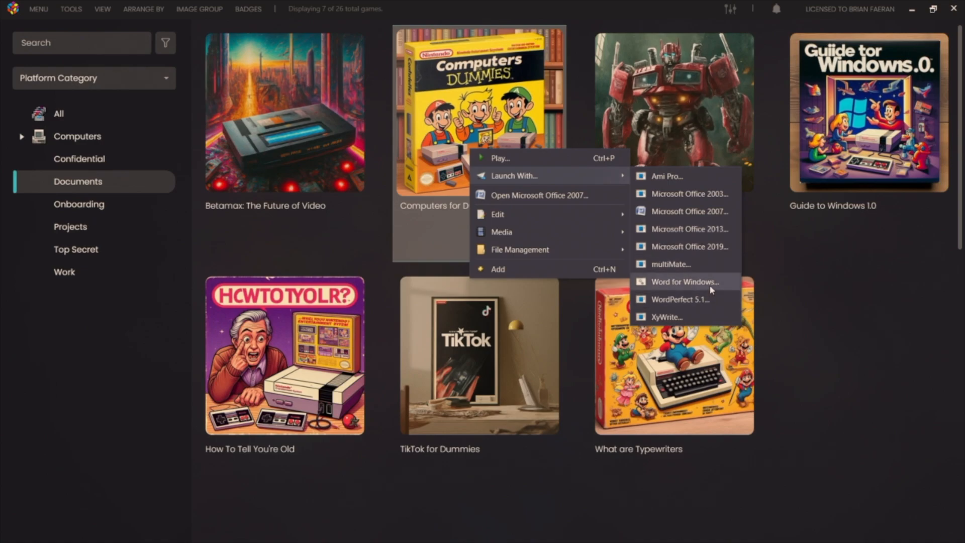
{"action": "mouse_move", "coordinate": [725, 315]}
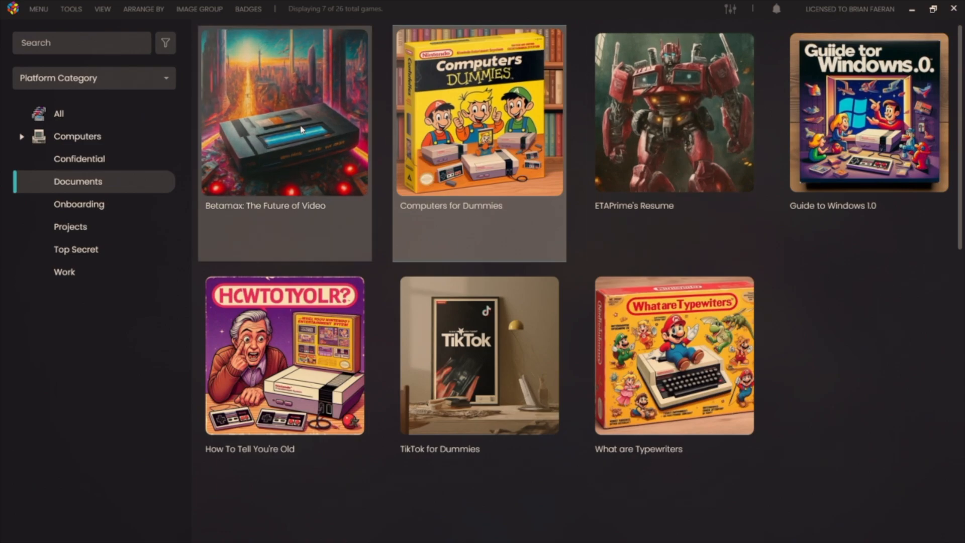
Step: Open 'Betamax: The Future of Video' in WordPerfect 5.1, then quit and confirm saving
{"action": "double_click", "coordinate": [283, 111]}
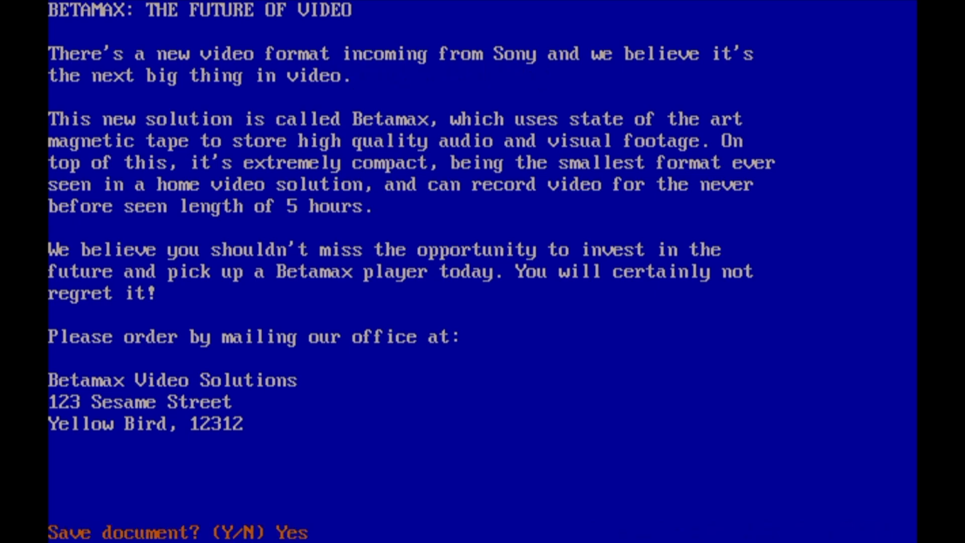
{"action": "key", "text": "Return"}
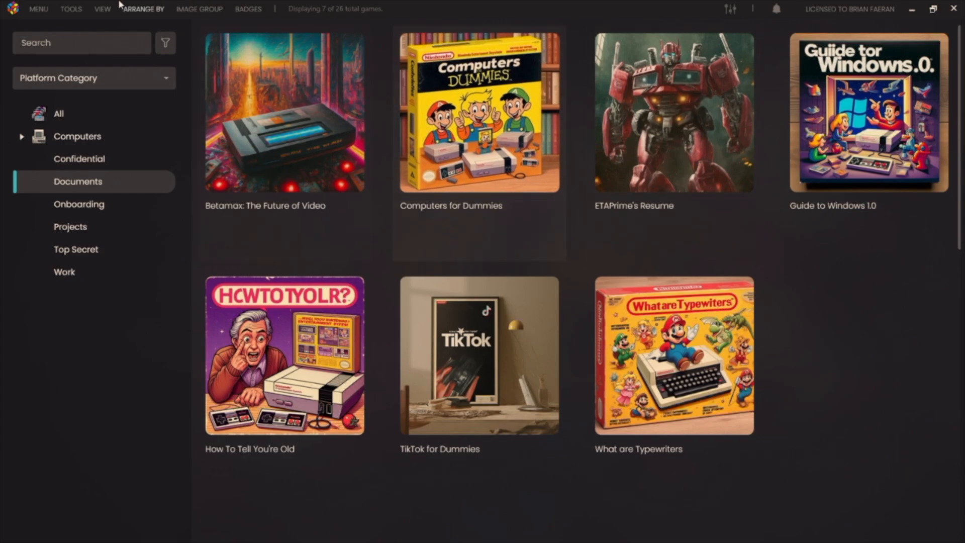
Step: Switch to BigBox and apply the Office Cubicle 4 global theme
{"action": "left_click", "coordinate": [38, 9]}
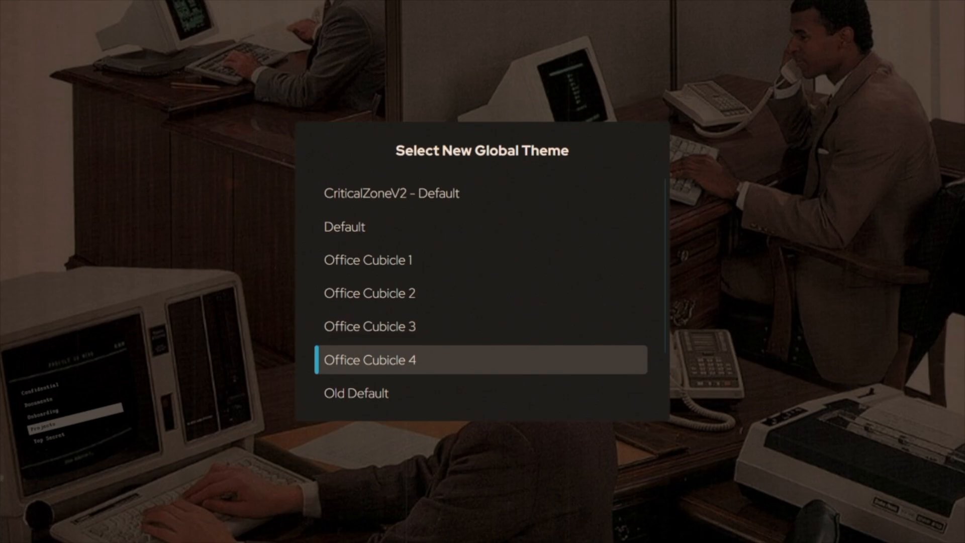
{"action": "left_click", "coordinate": [370, 359]}
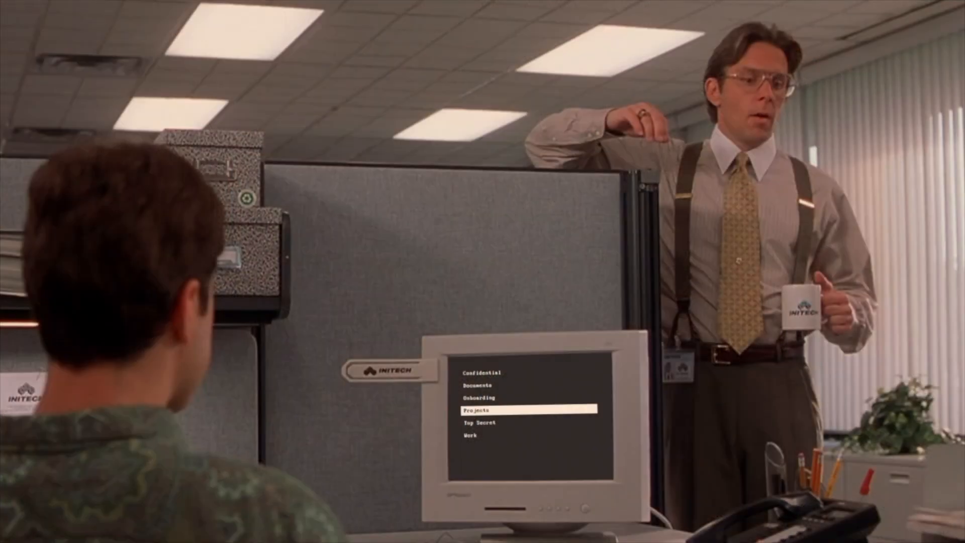